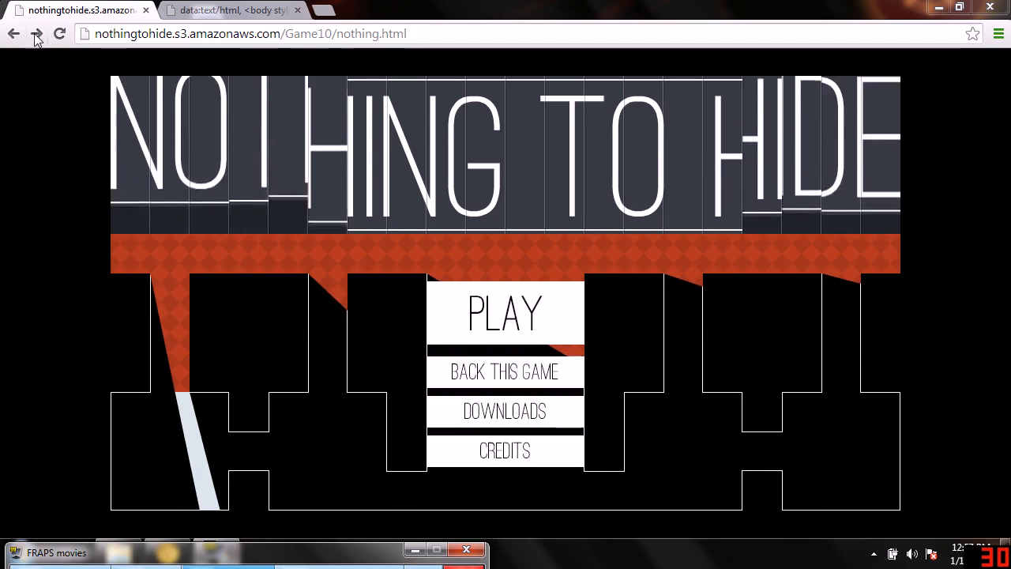
- Start the game from the main menu, loading the intro level with the walking tutorial
click(505, 309)
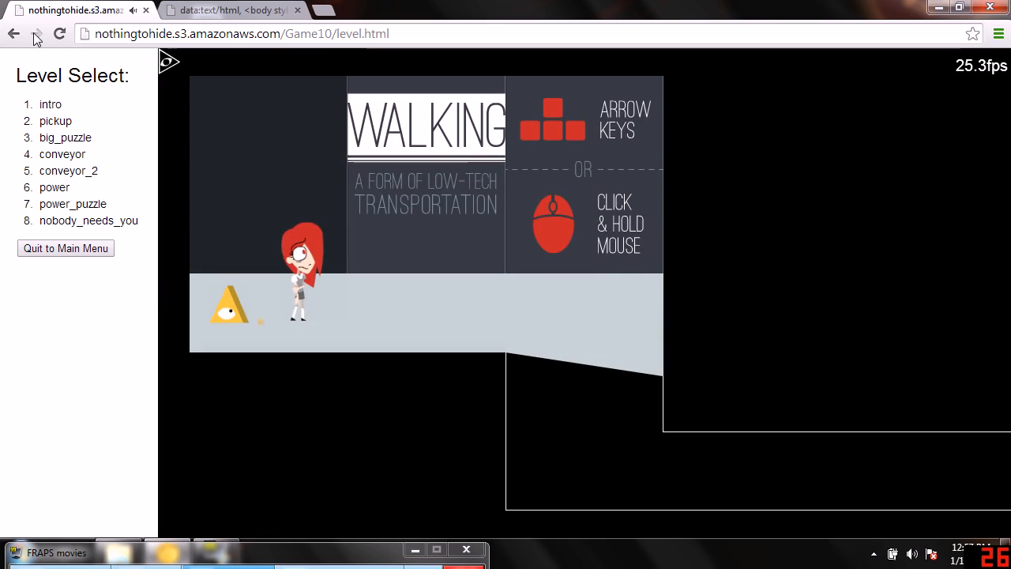
mouse_move(707, 76)
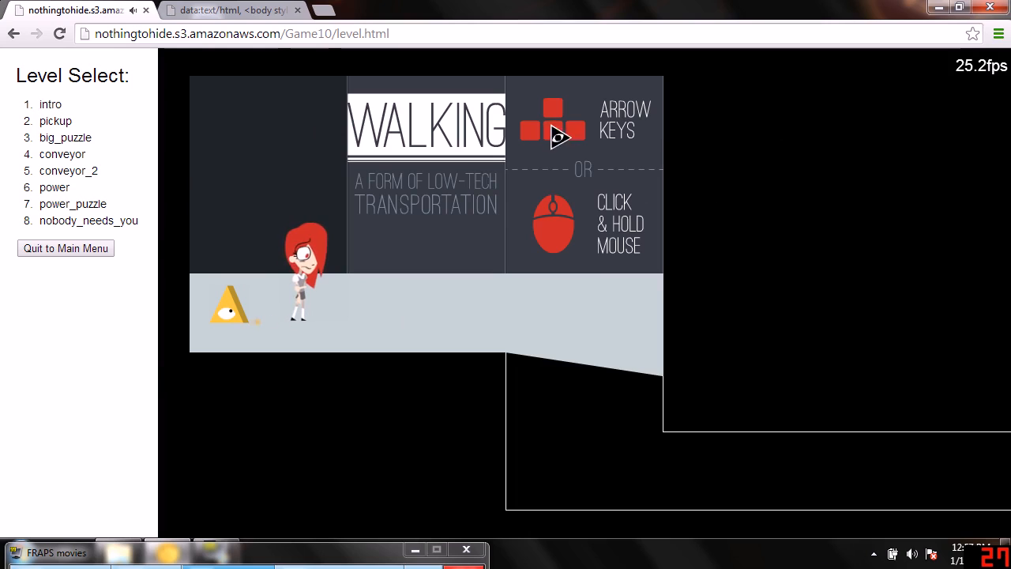
mouse_move(581, 158)
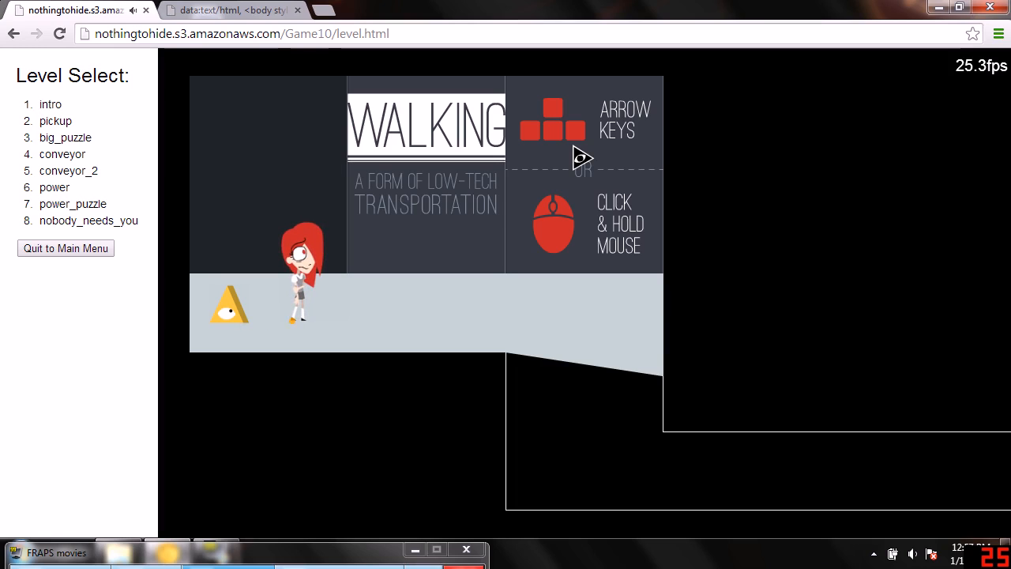
mouse_move(173, 119)
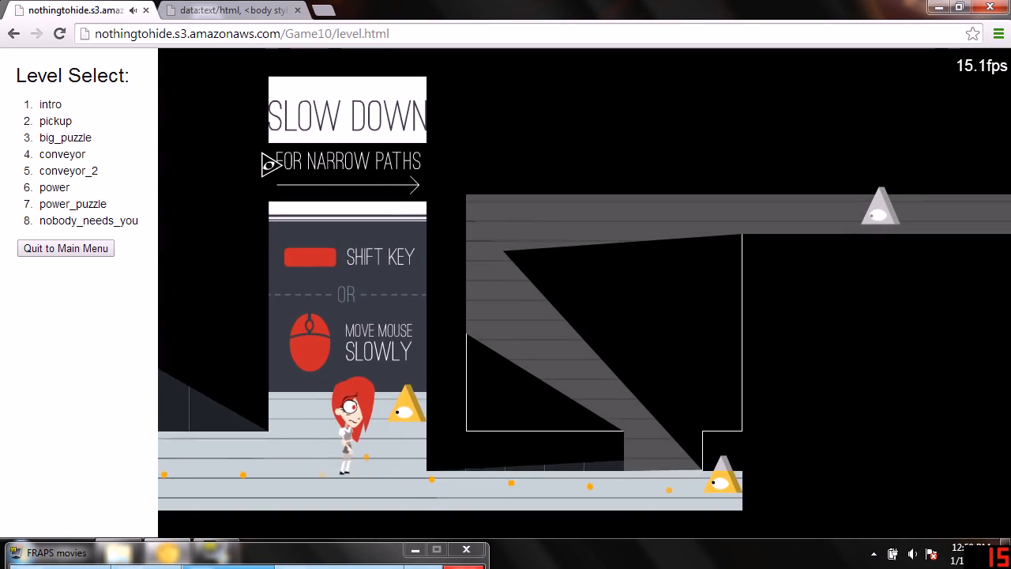
click(229, 10)
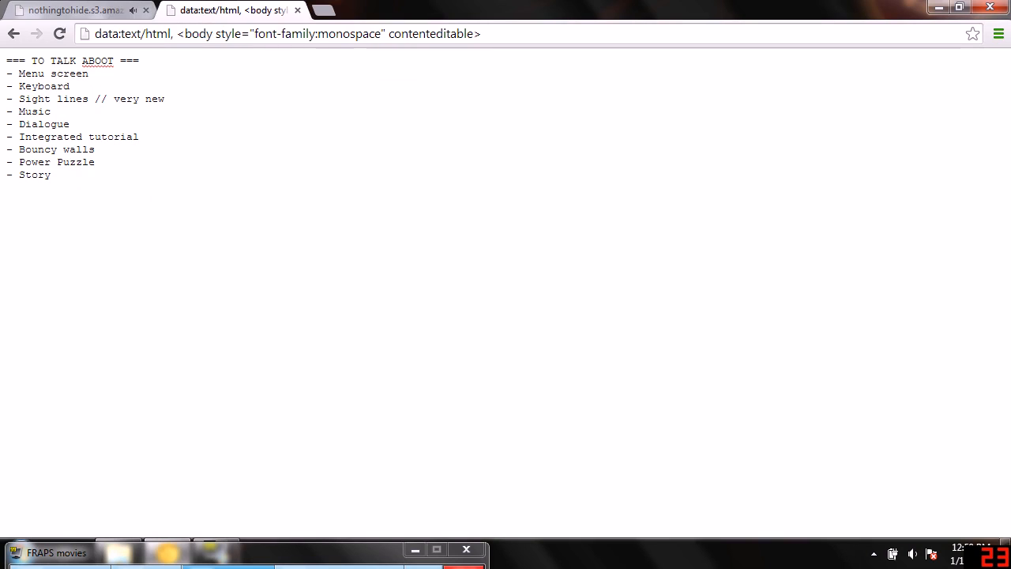
click(165, 98)
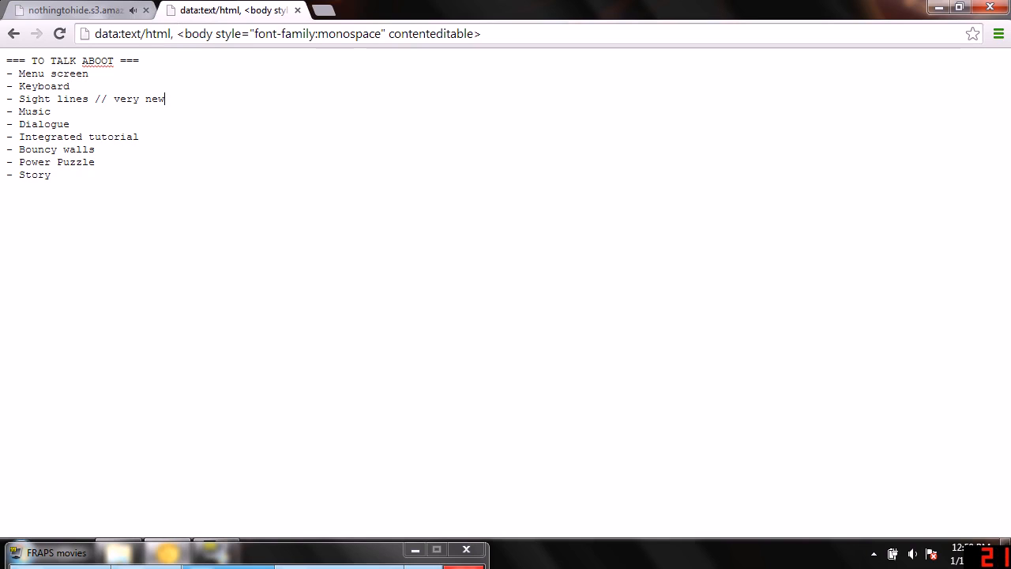
click(76, 9)
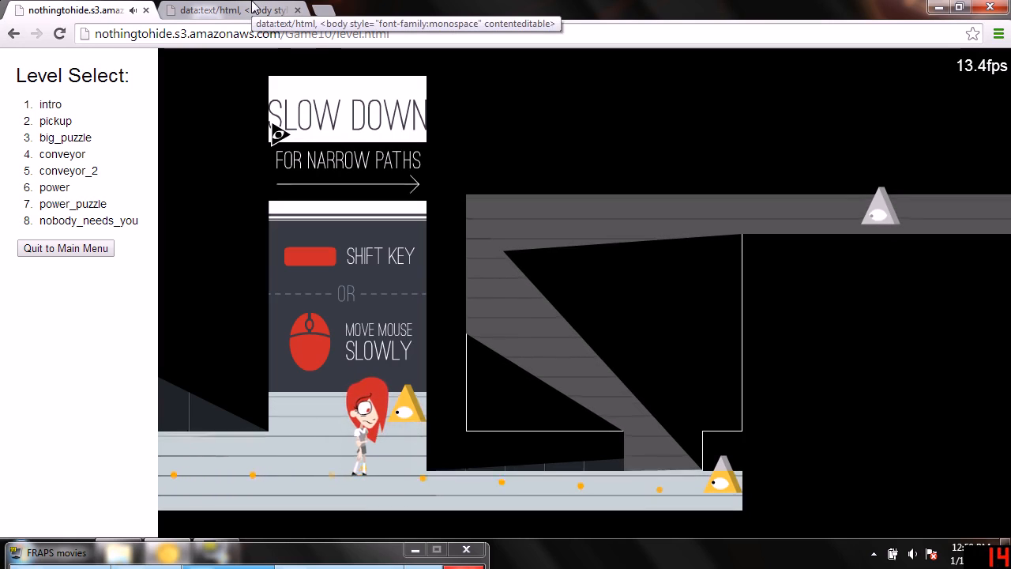
click(229, 10)
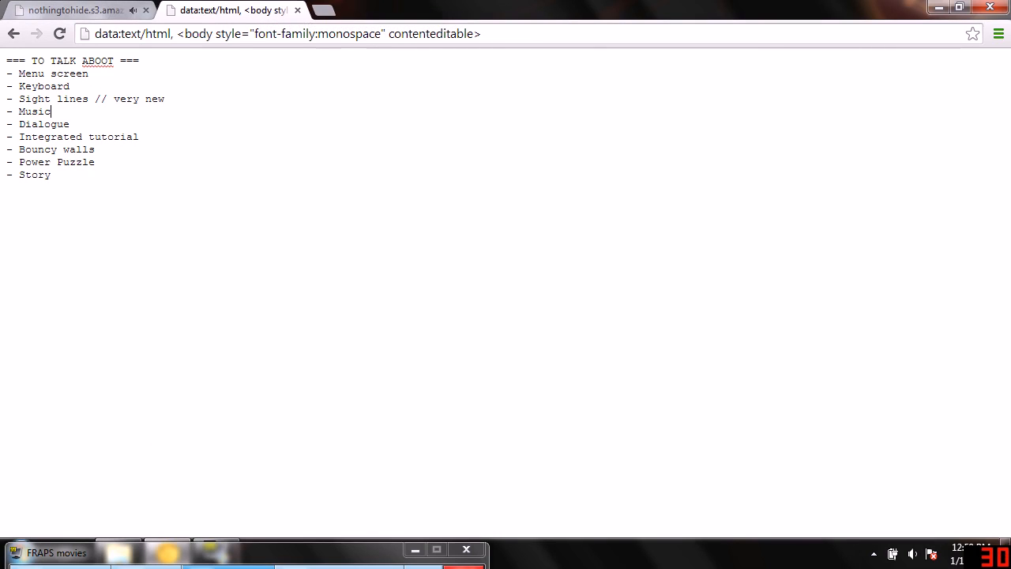
click(75, 10)
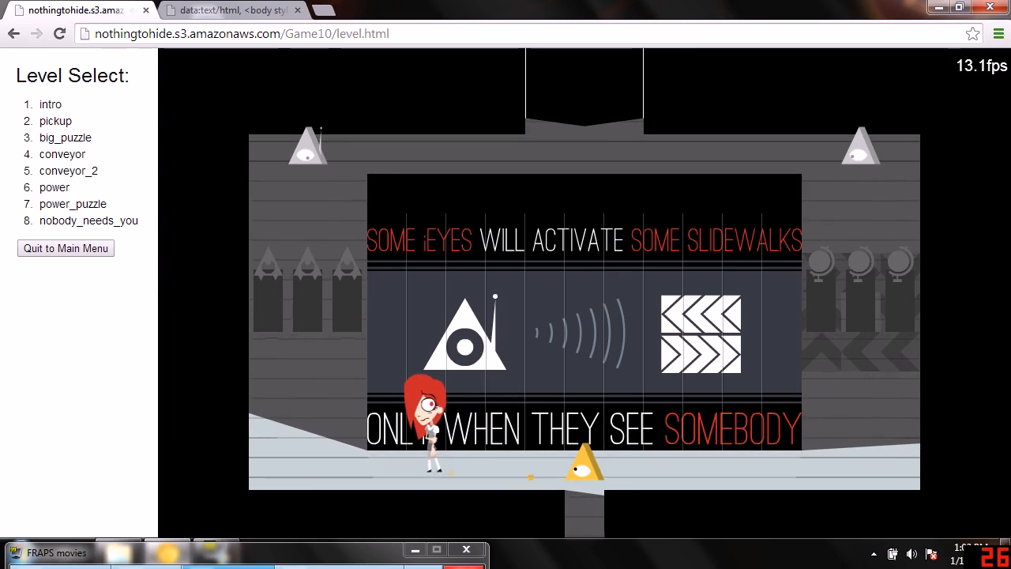
- Walk the heroine right toward the eye in the slidewalk tutorial area
key(Right)
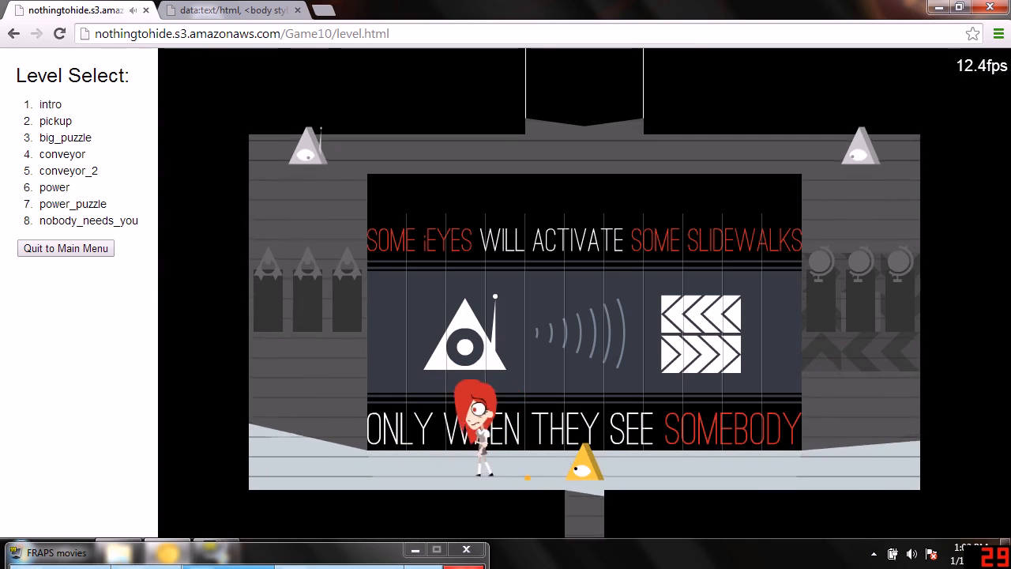